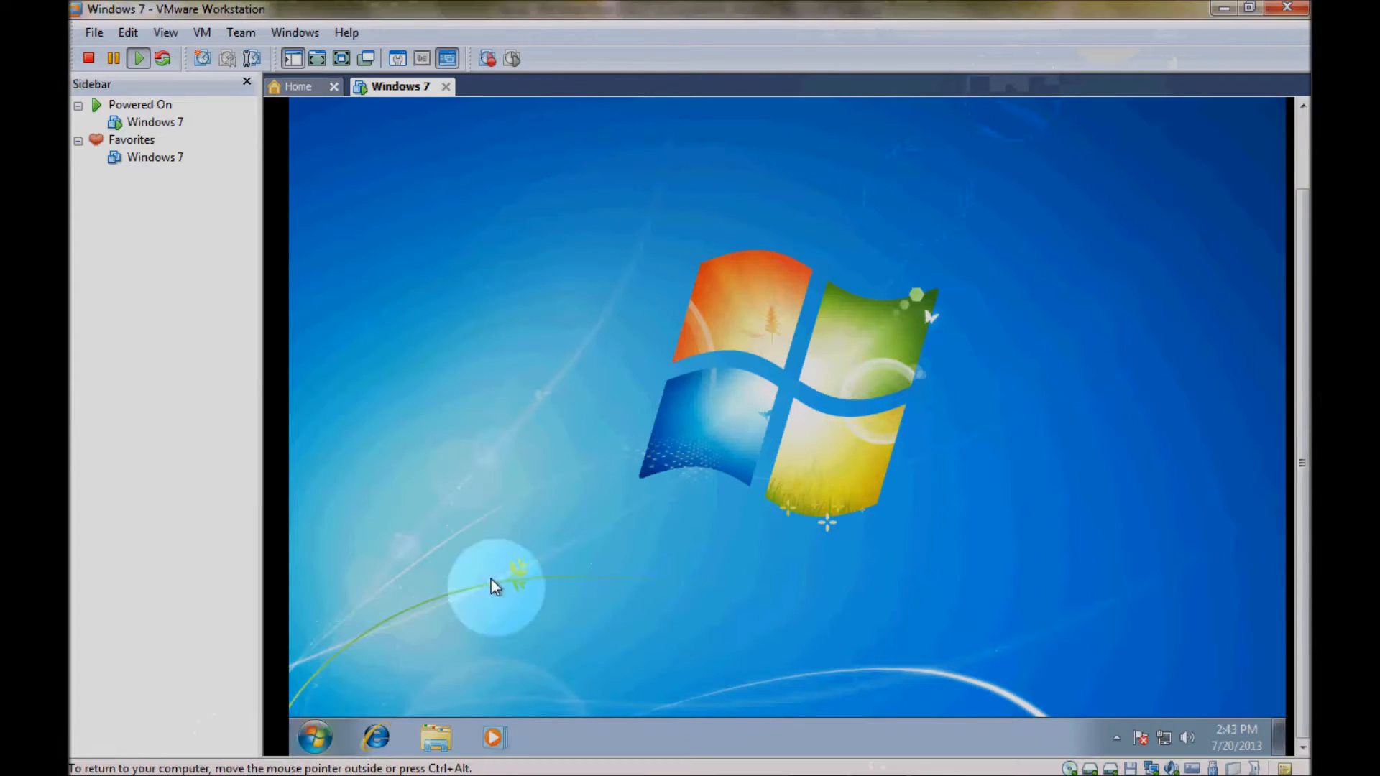
Step: Show the guest's Computer window listing its drives via the Start menu
{"action": "left_click", "coordinate": [314, 737]}
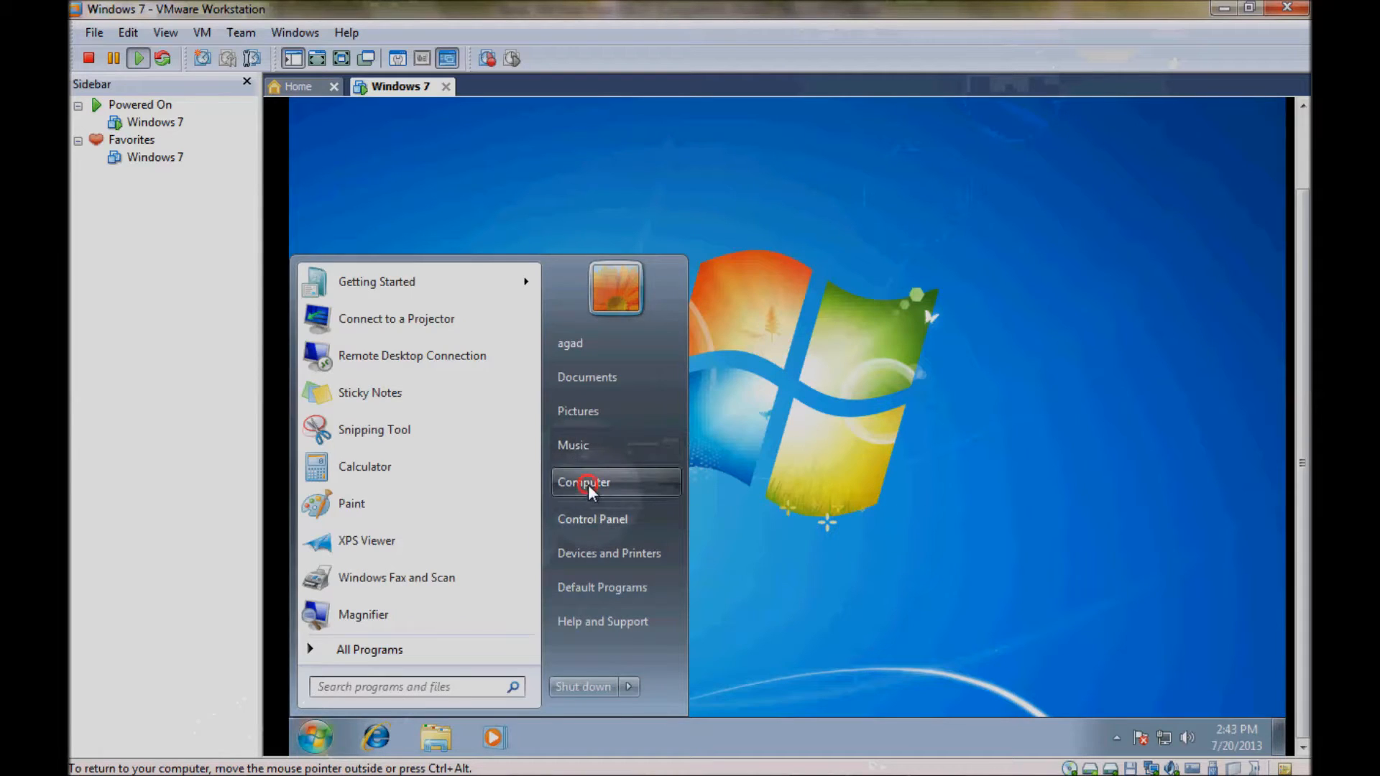
{"action": "left_click", "coordinate": [583, 481]}
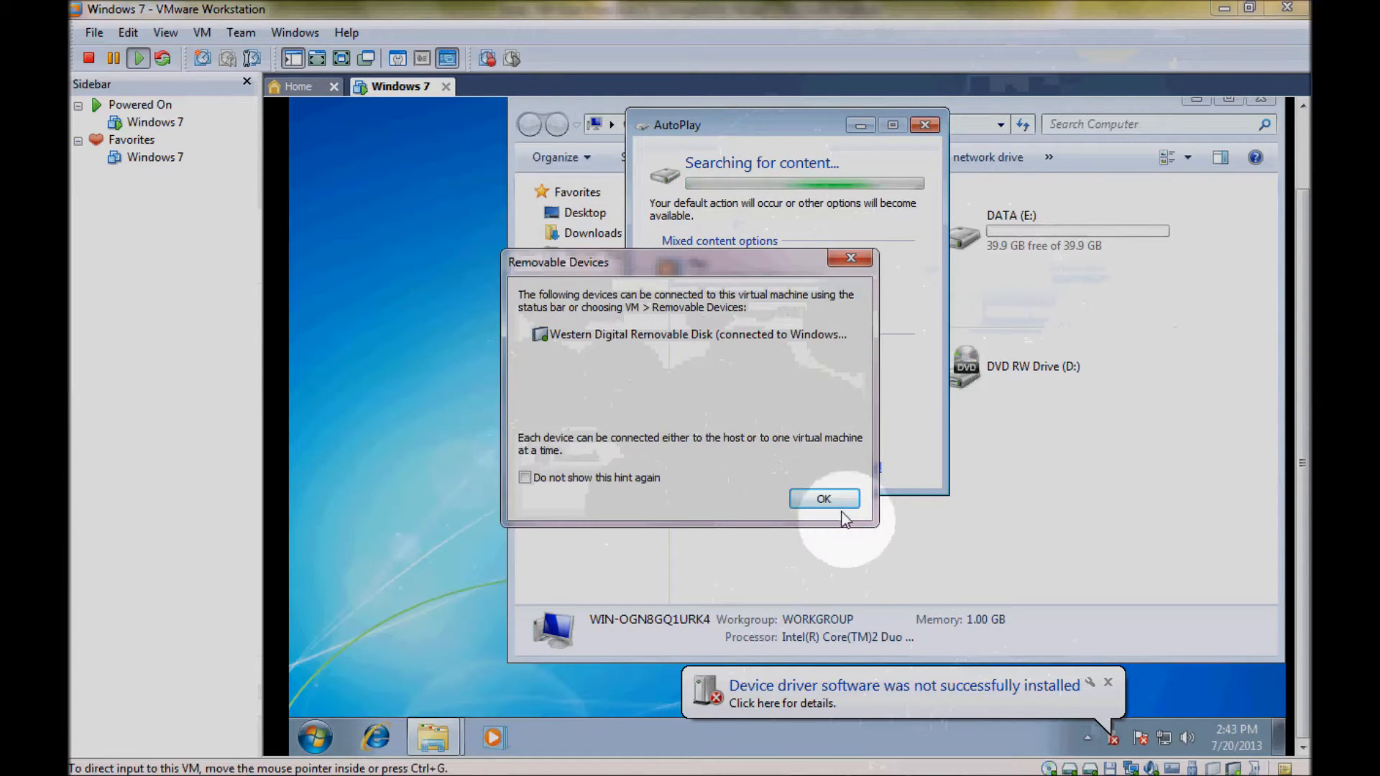
Step: Dismiss the Removable Devices hint and view the failed device-driver installation balloon
{"action": "left_click", "coordinate": [824, 498]}
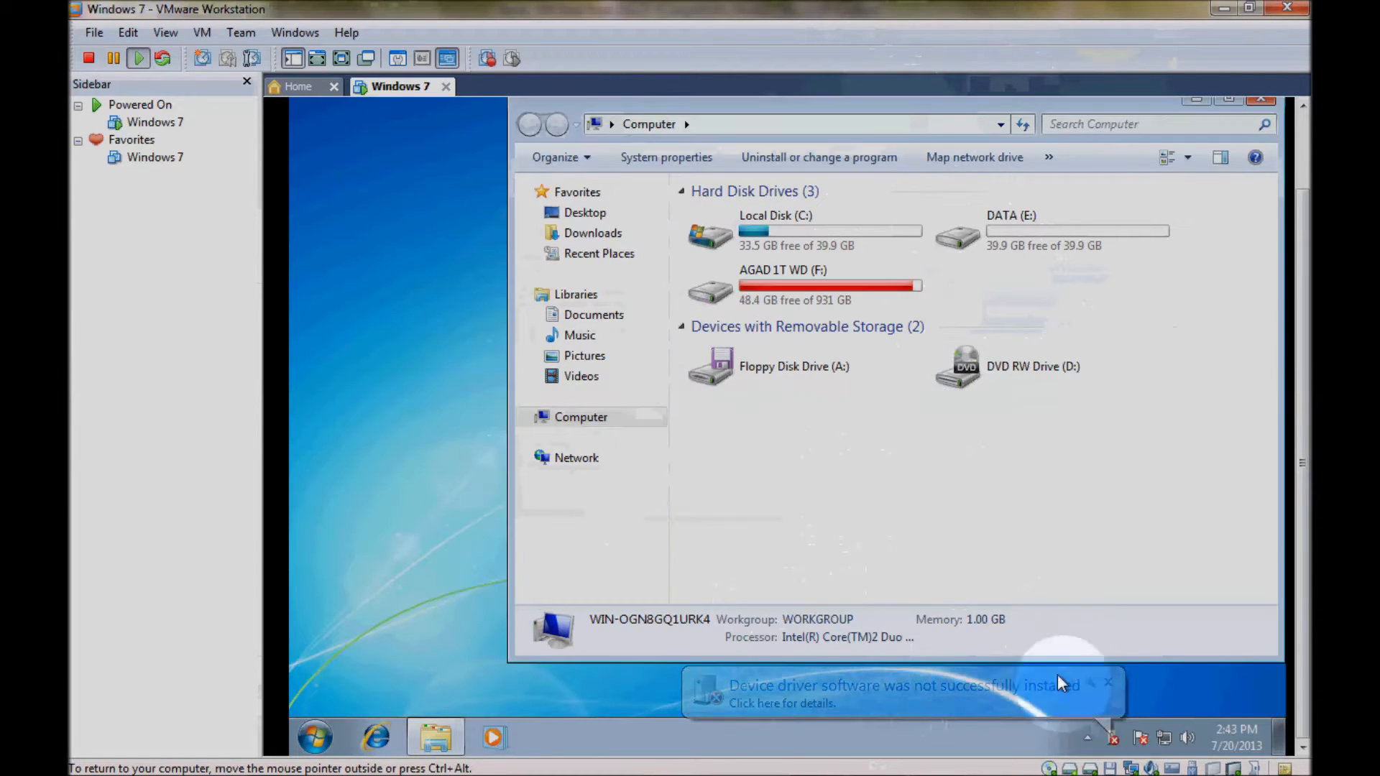
{"action": "left_click", "coordinate": [898, 695]}
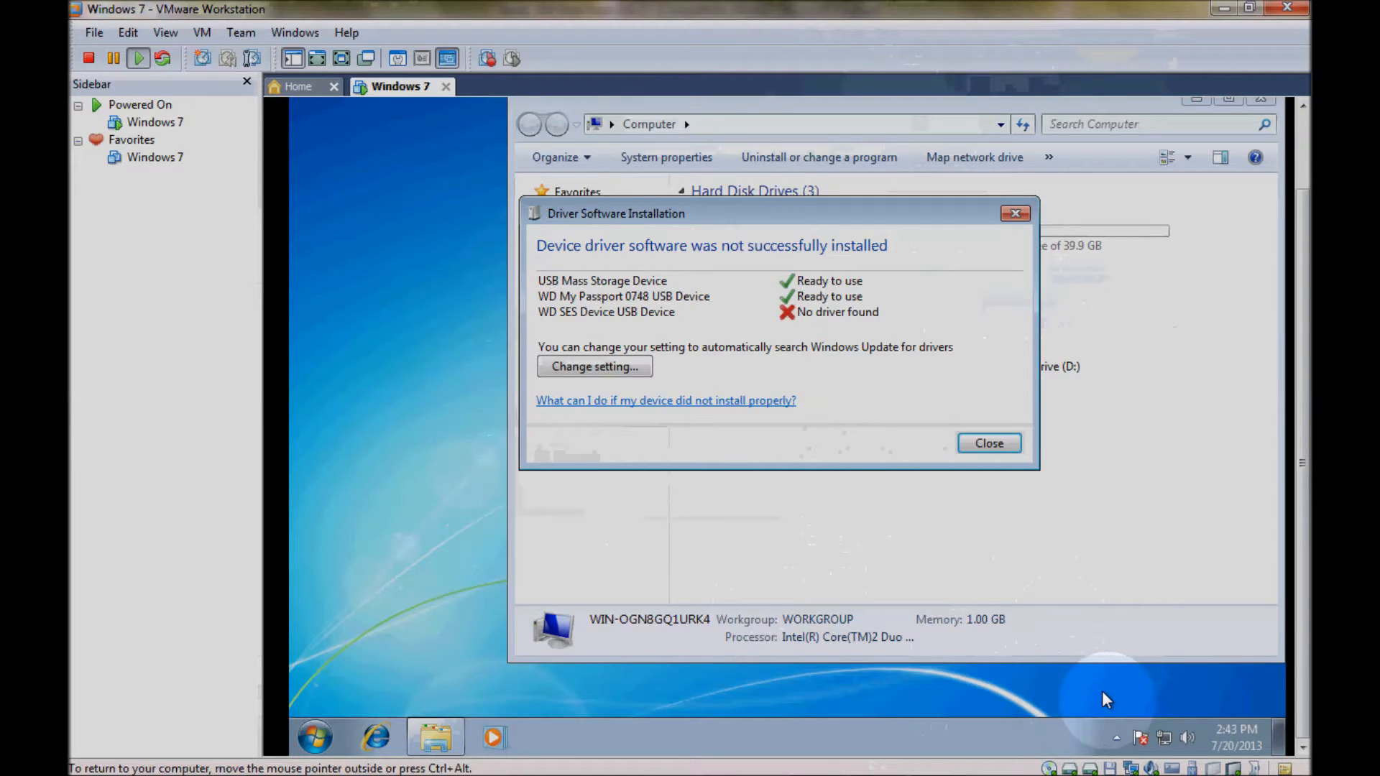
{"action": "mouse_move", "coordinate": [691, 319]}
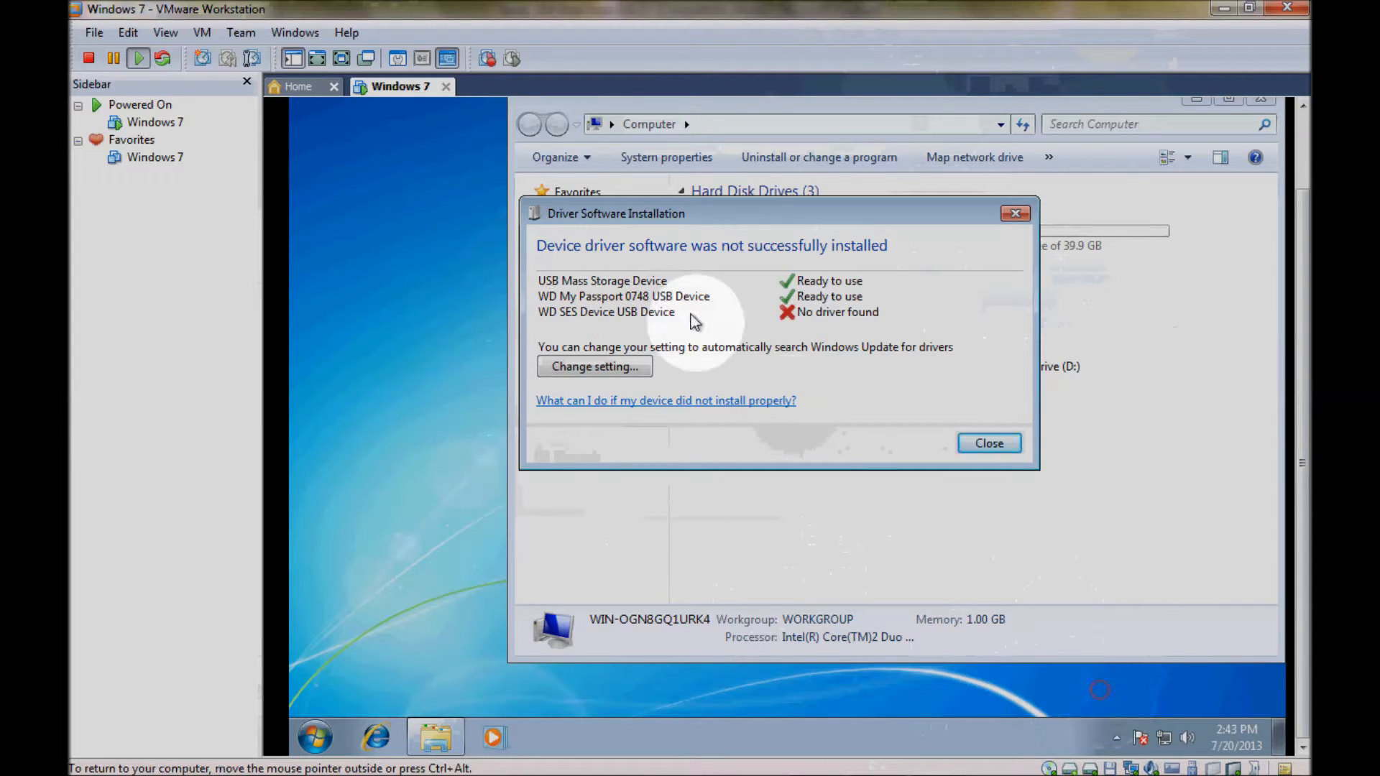
{"action": "mouse_move", "coordinate": [685, 360]}
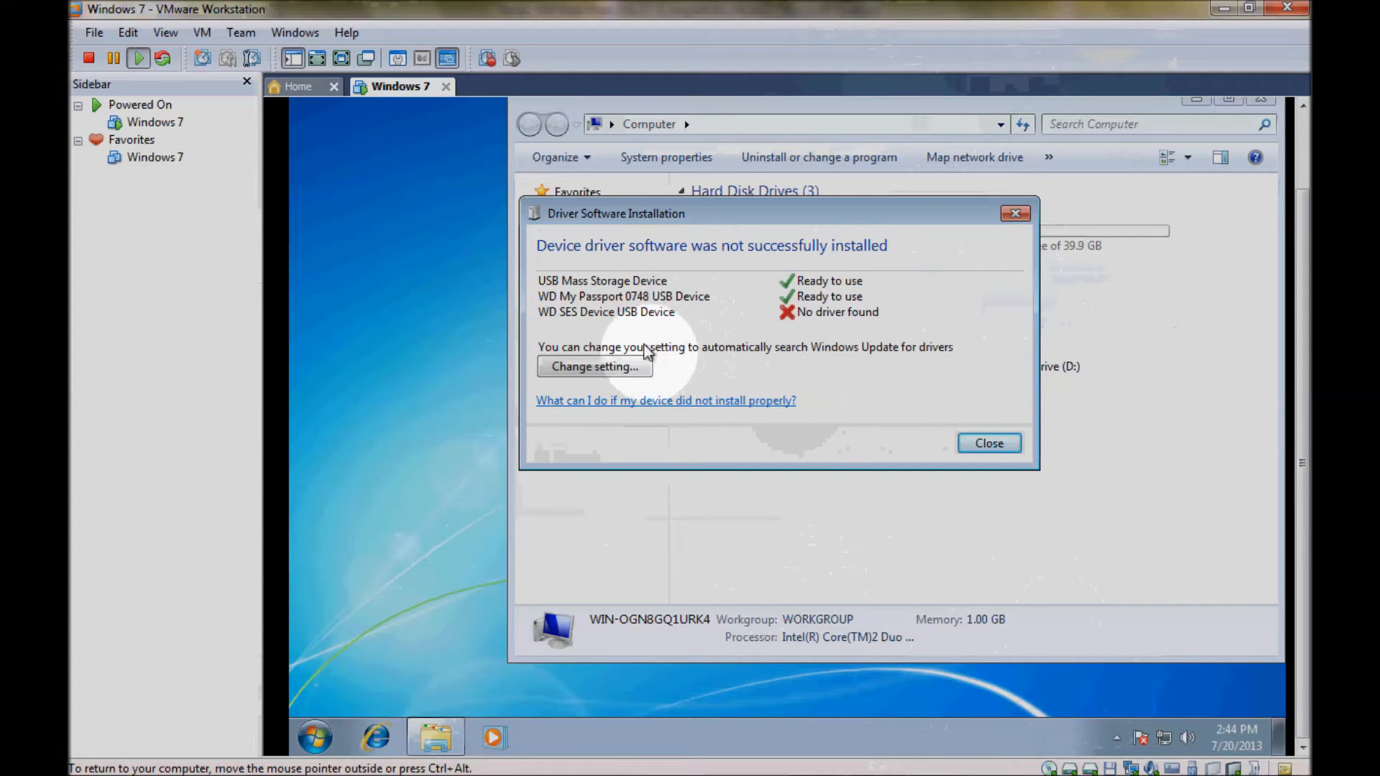
{"action": "mouse_move", "coordinate": [625, 357]}
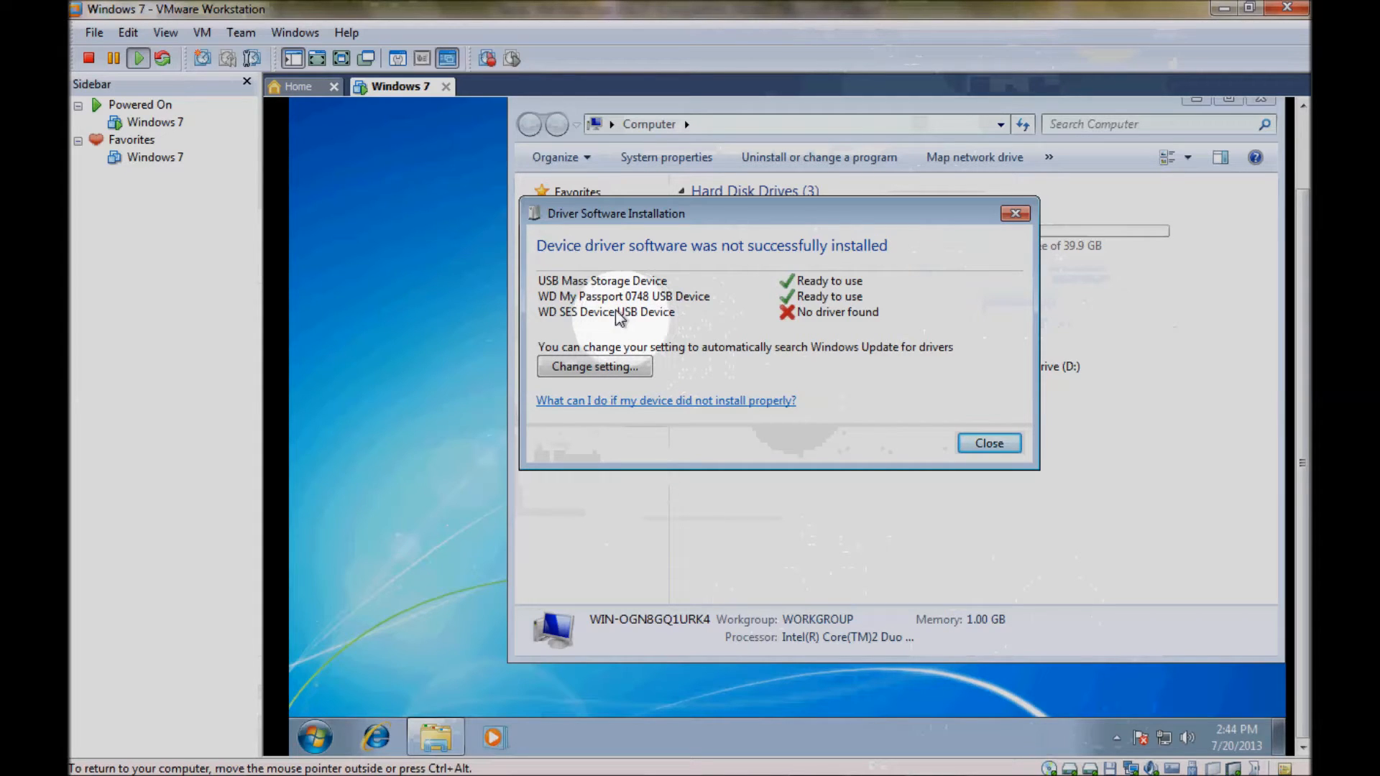
{"action": "mouse_move", "coordinate": [605, 318]}
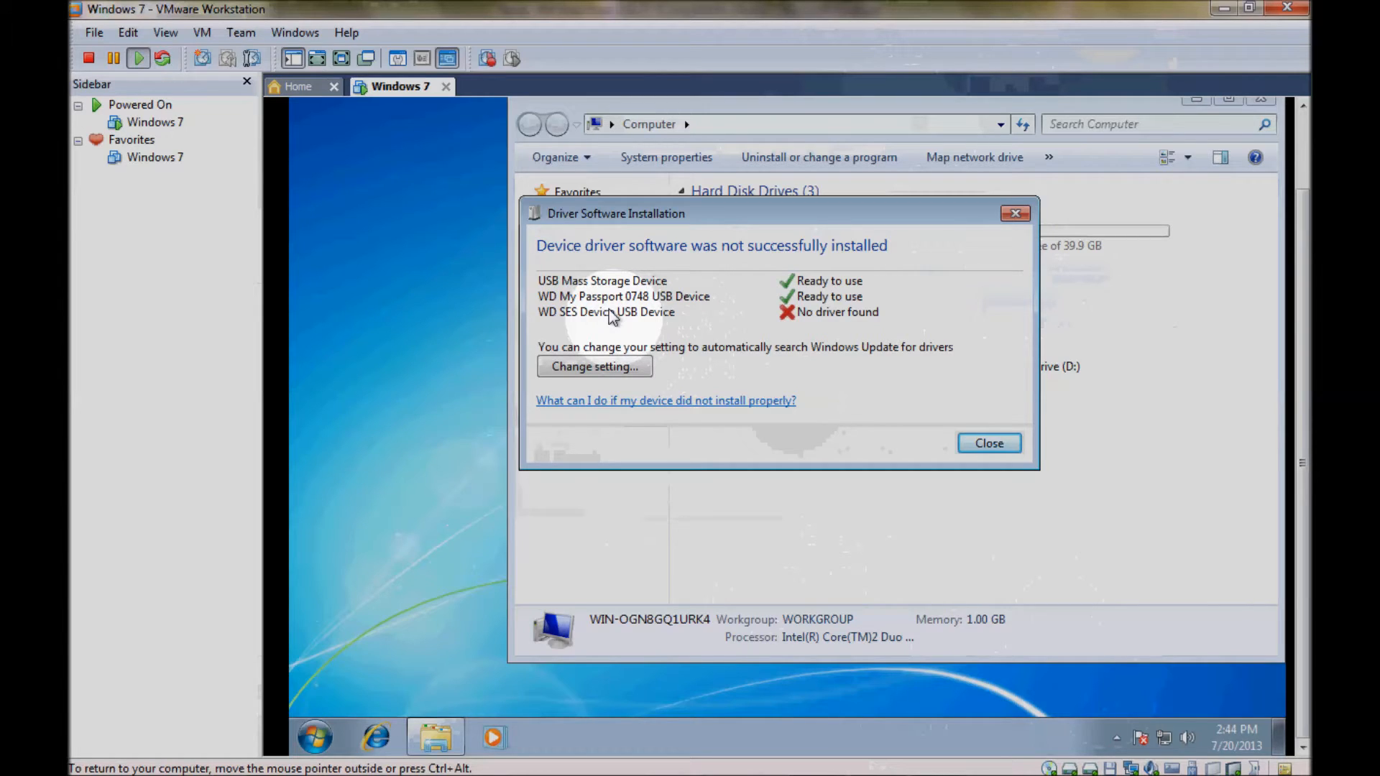
Step: Close the Driver Software Installation report, leaving drive F: listed
{"action": "left_click", "coordinate": [988, 443]}
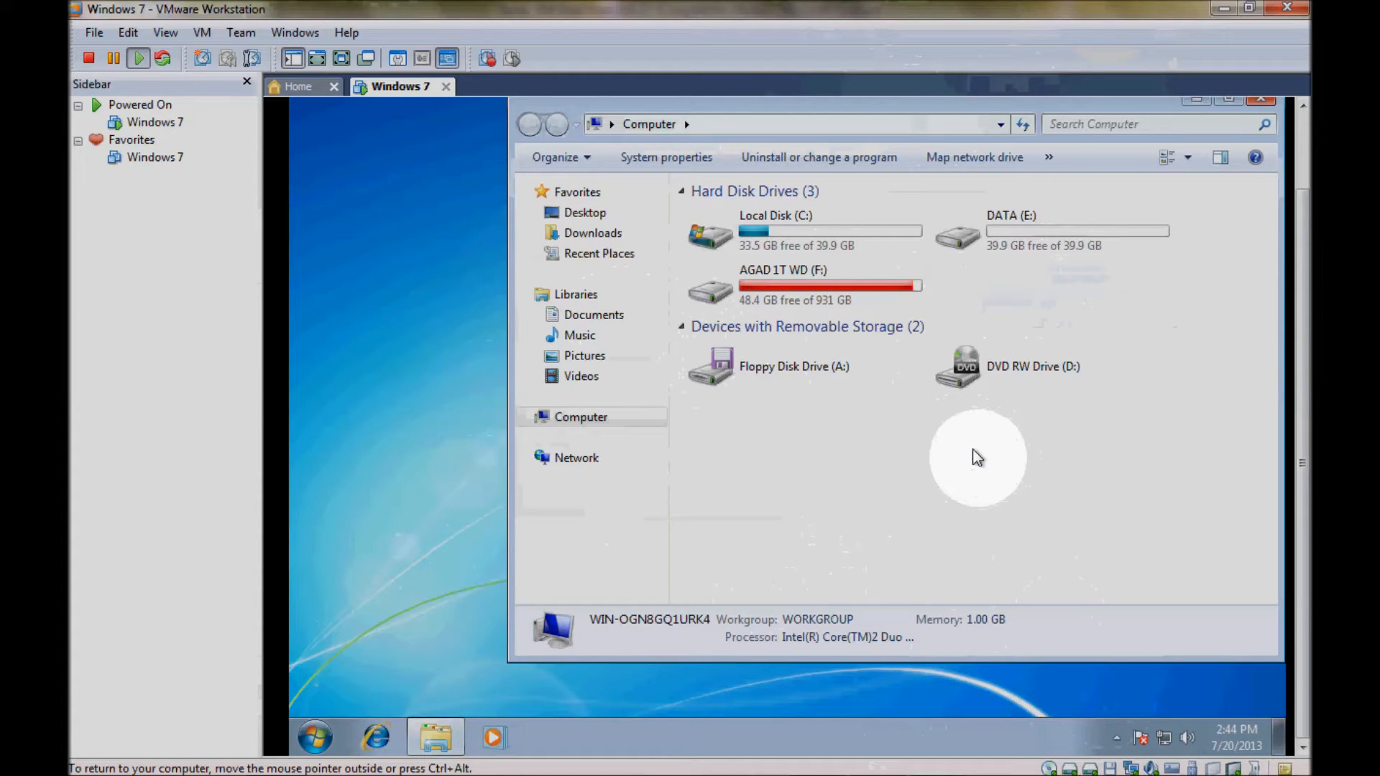
{"action": "mouse_move", "coordinate": [984, 451]}
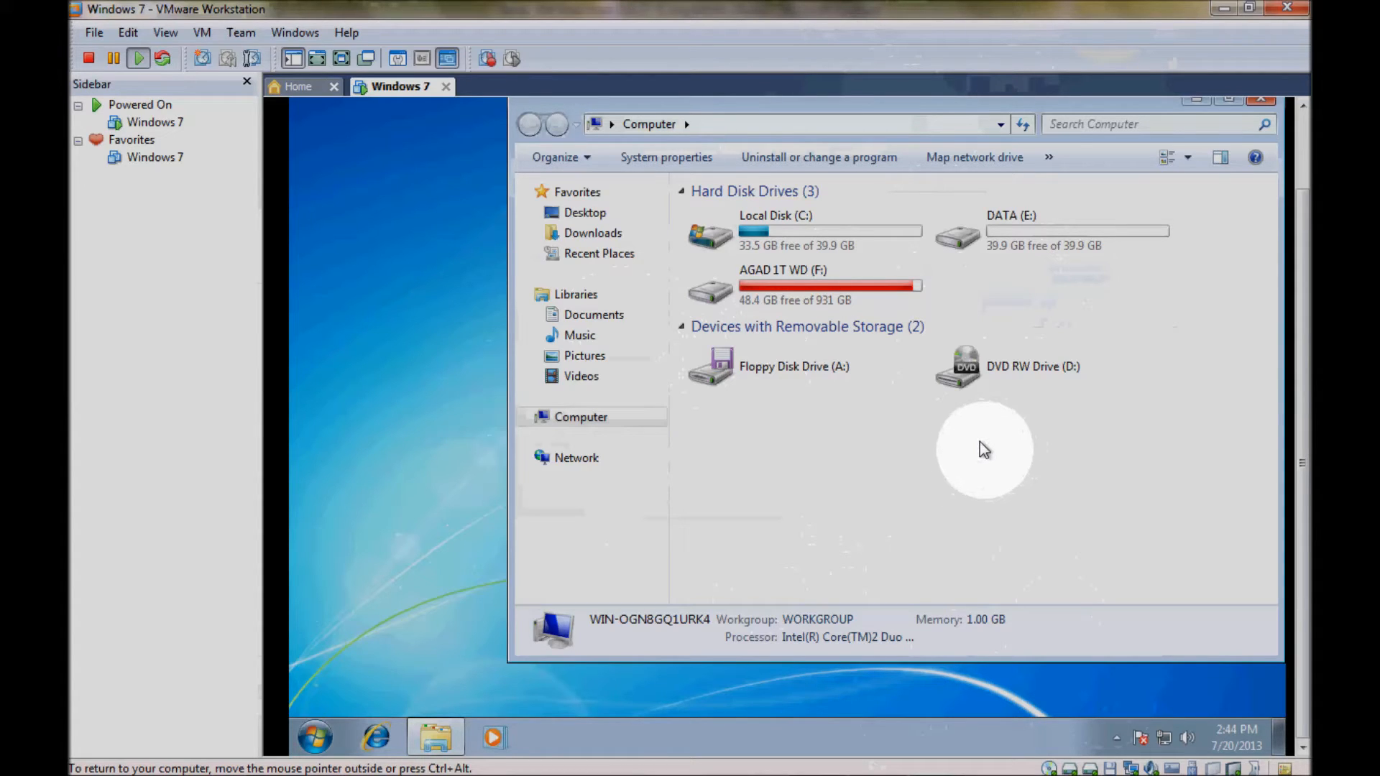
{"action": "mouse_move", "coordinate": [972, 457]}
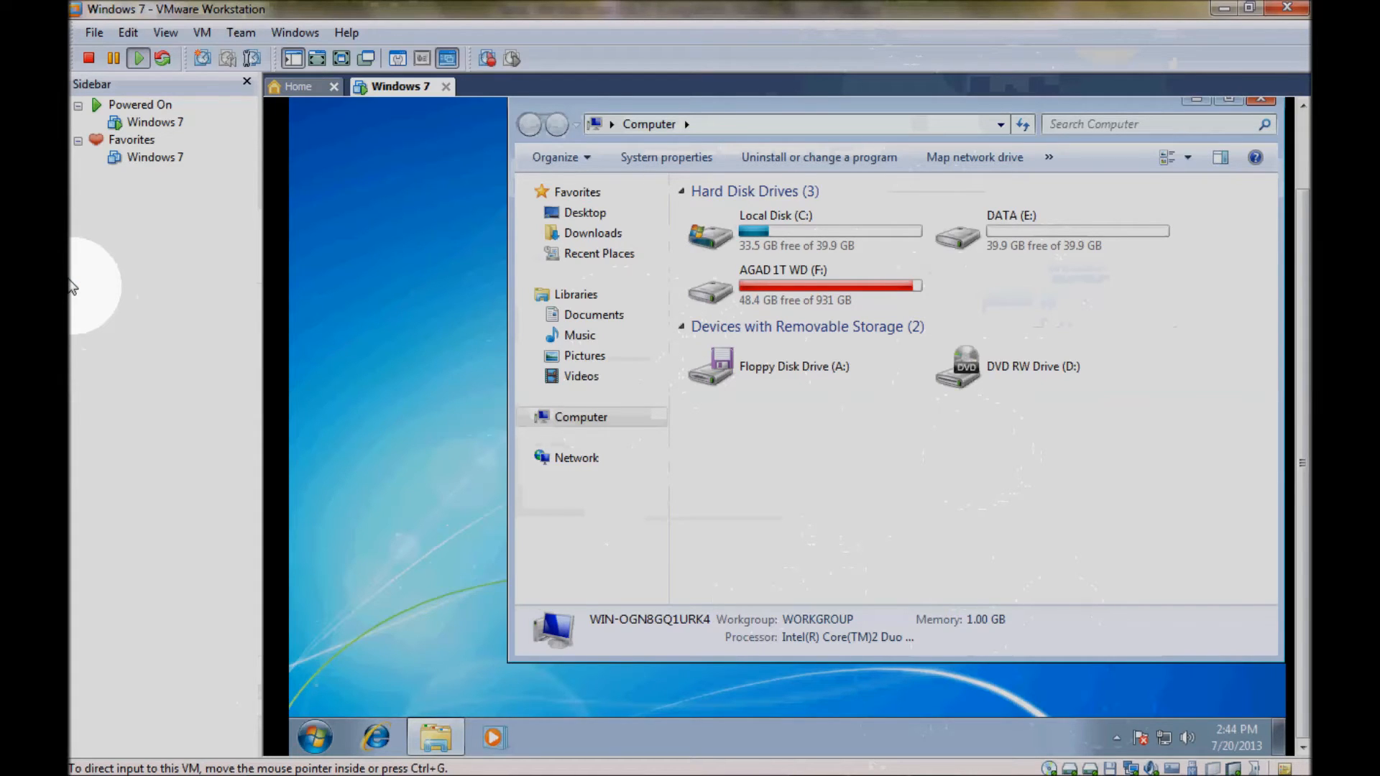
{"action": "mouse_move", "coordinate": [72, 243]}
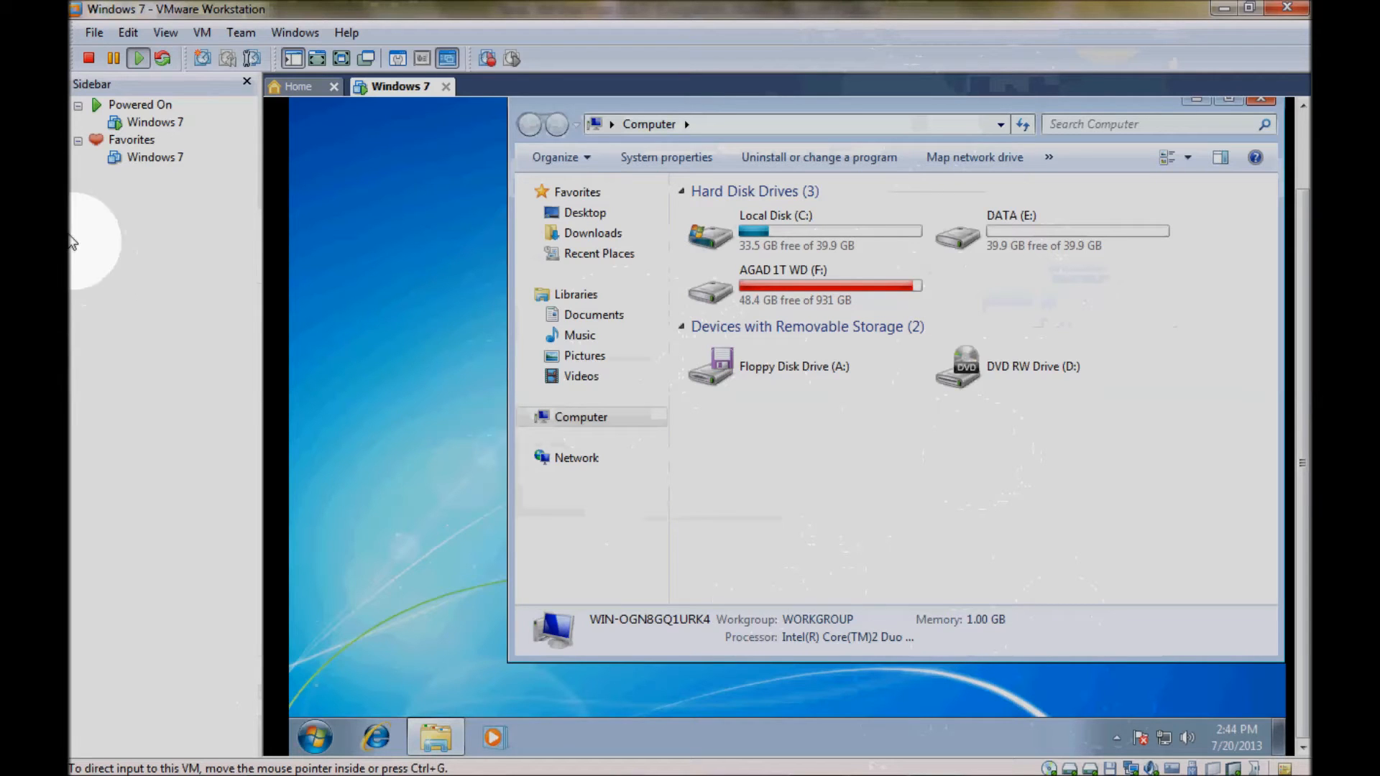
Step: Browse into the AGAD 1T WD (F:) drive to list its 25 folders
{"action": "left_click", "coordinate": [801, 286]}
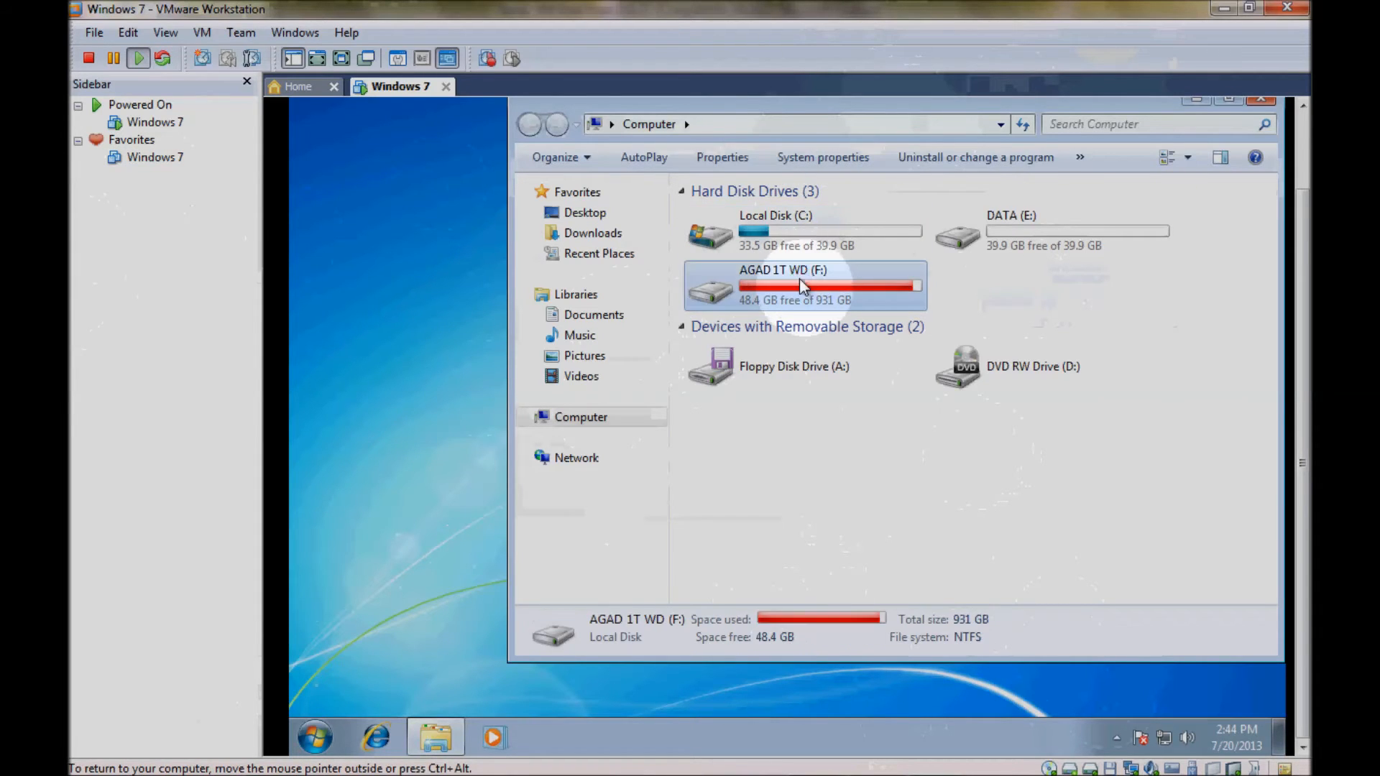
{"action": "double_click", "coordinate": [802, 286]}
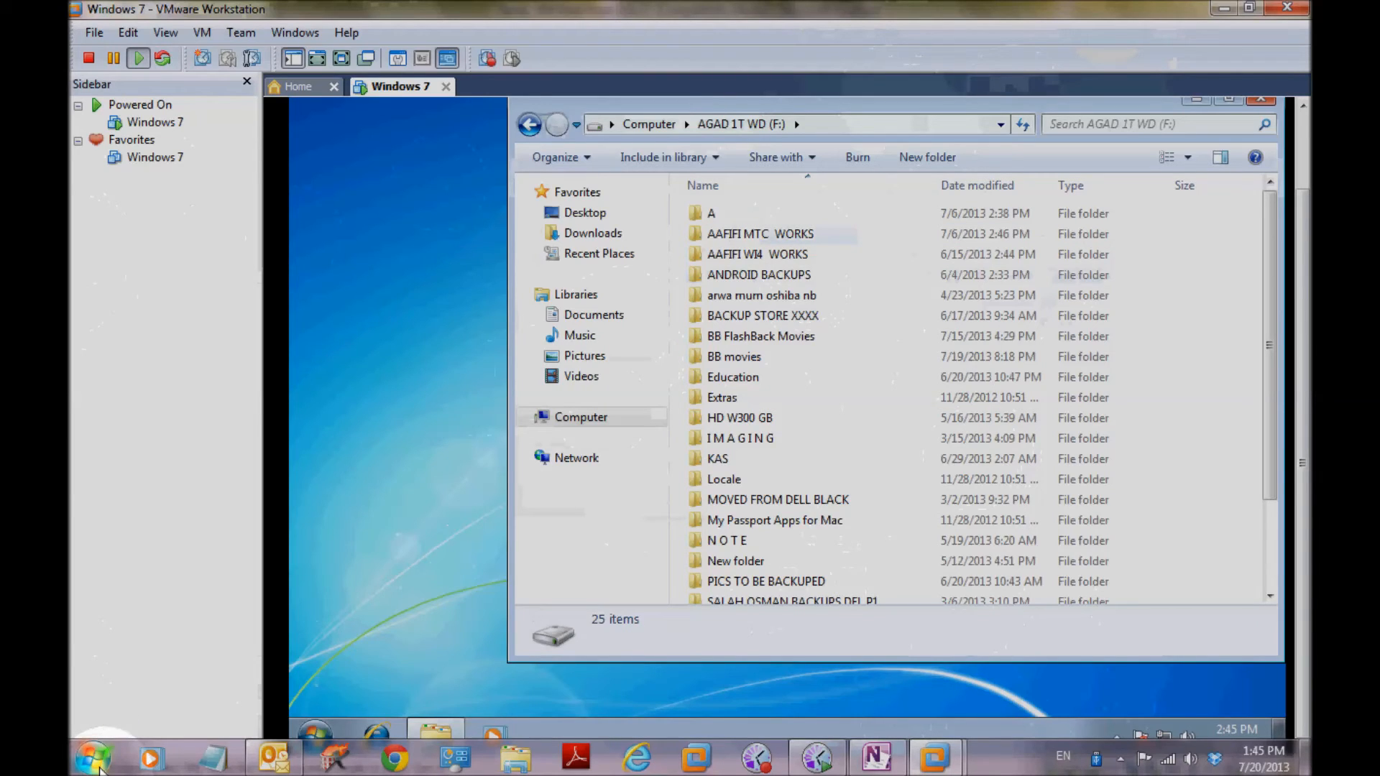
{"action": "mouse_move", "coordinate": [275, 757]}
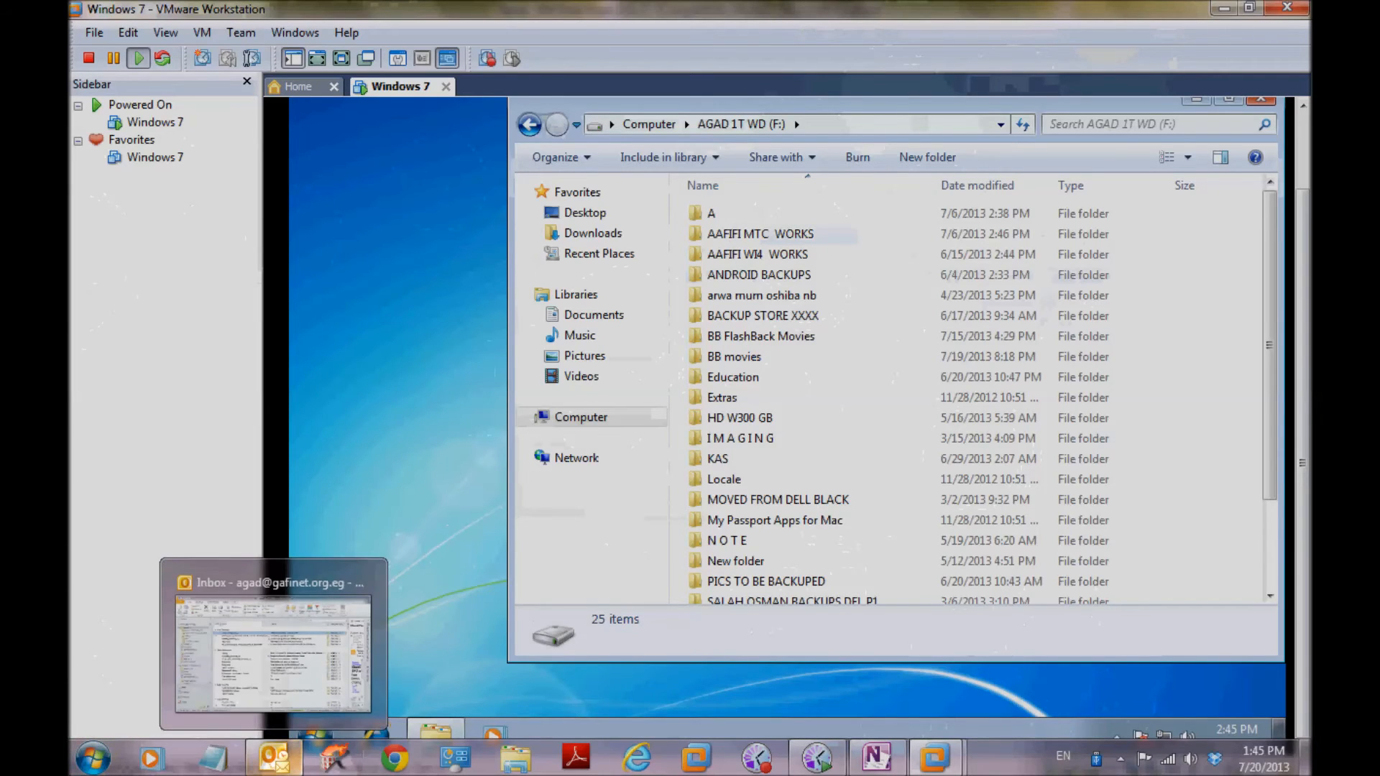